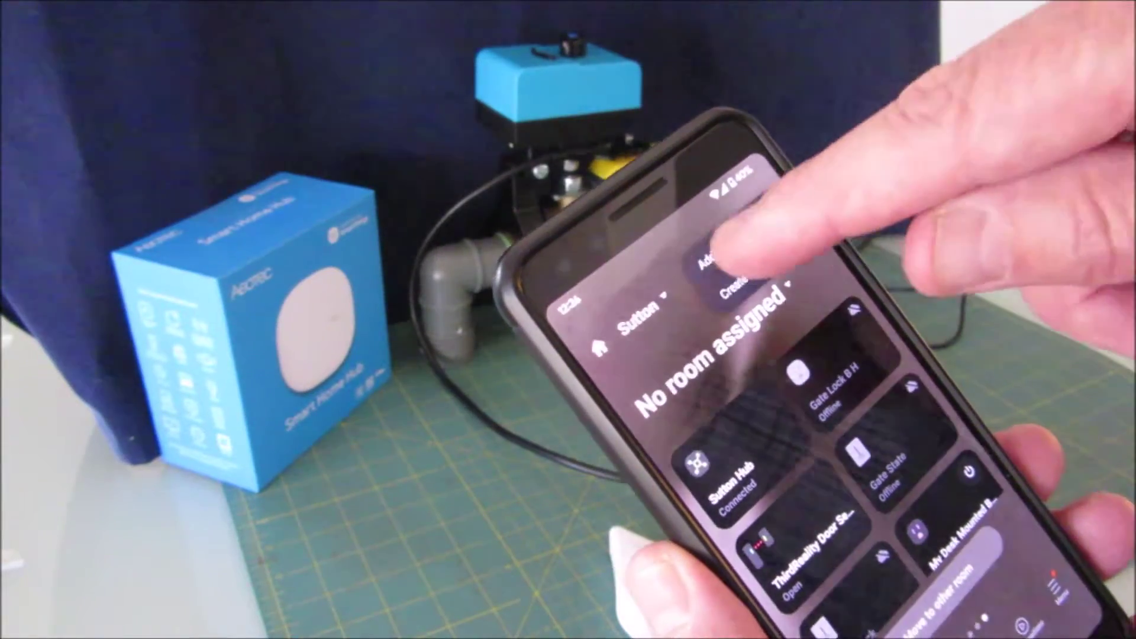
Open Add device from the + menu on the SmartThings home screen
click(710, 263)
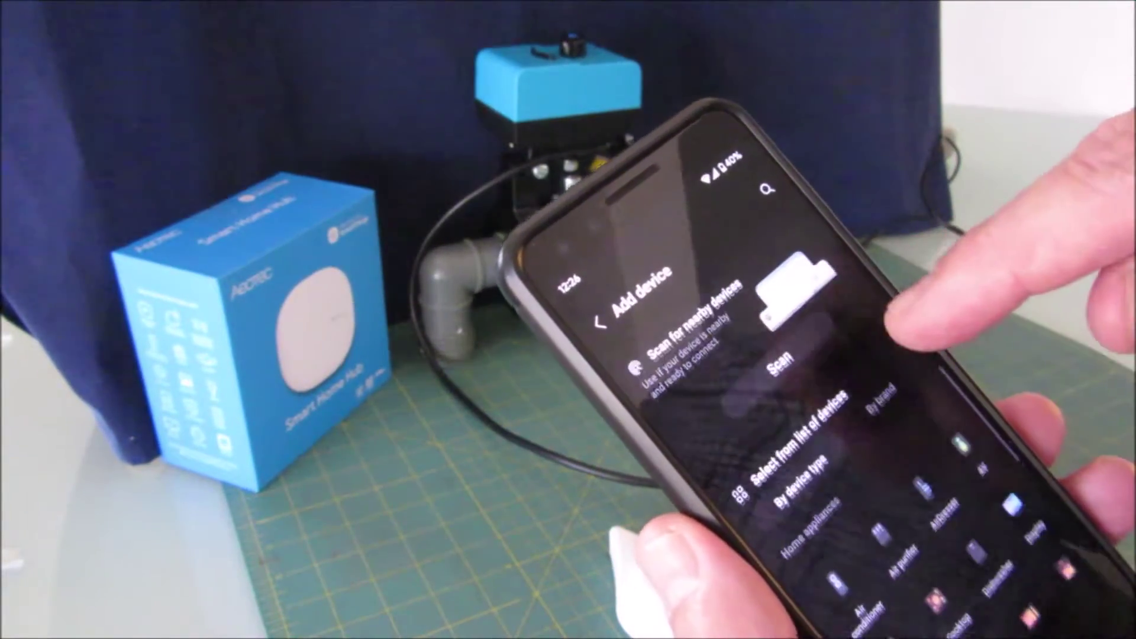